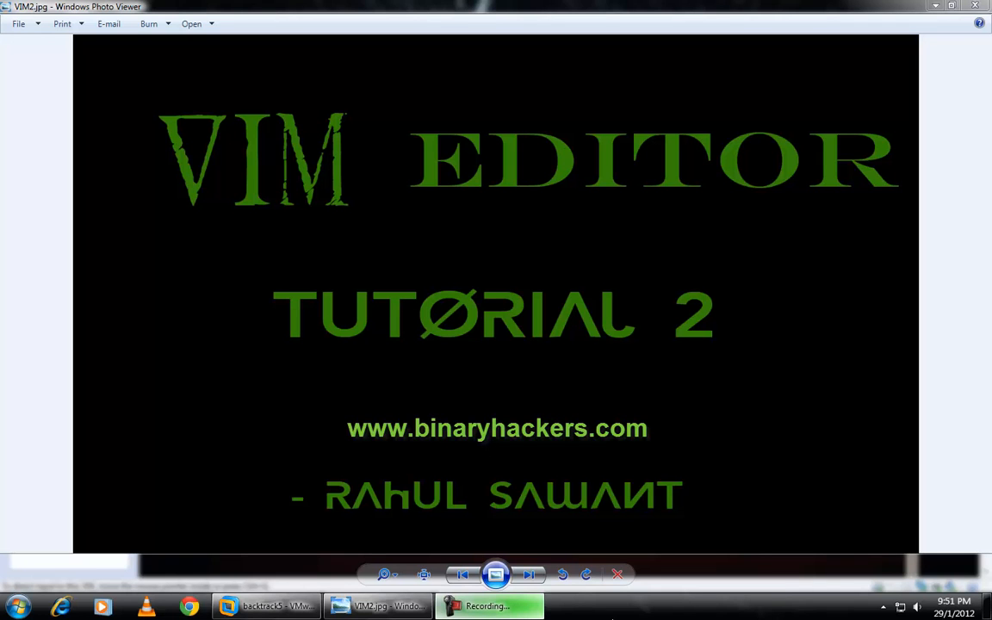
# Step: Dismiss the VIM2.jpg title slide to reveal the BackTrack 5 root terminal
pyautogui.click(271, 606)
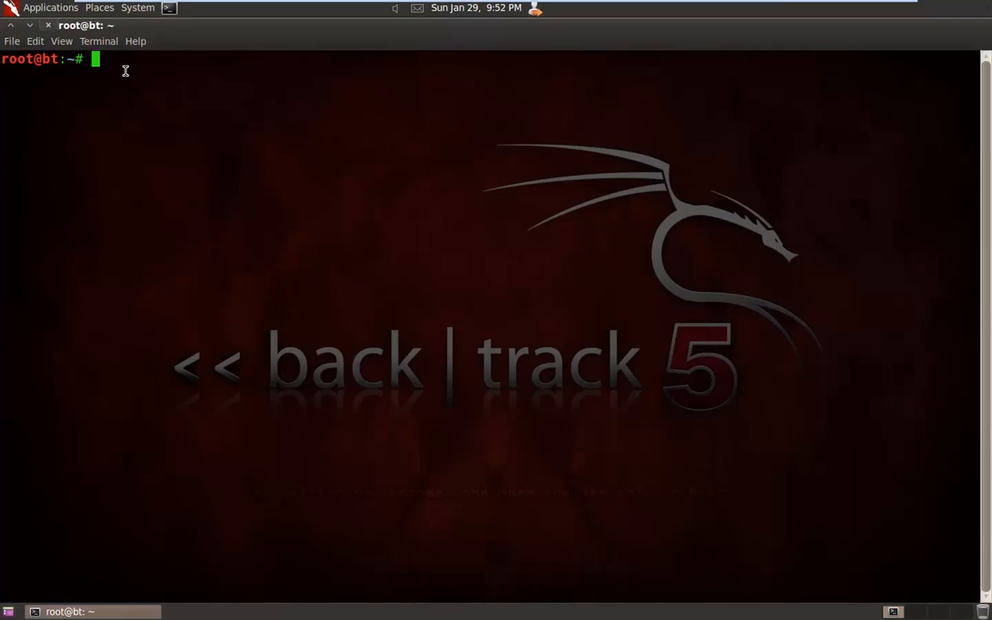
# Step: Enter 'vim FILE.txt' at the root prompt to open the file
pyautogui.write('vim')
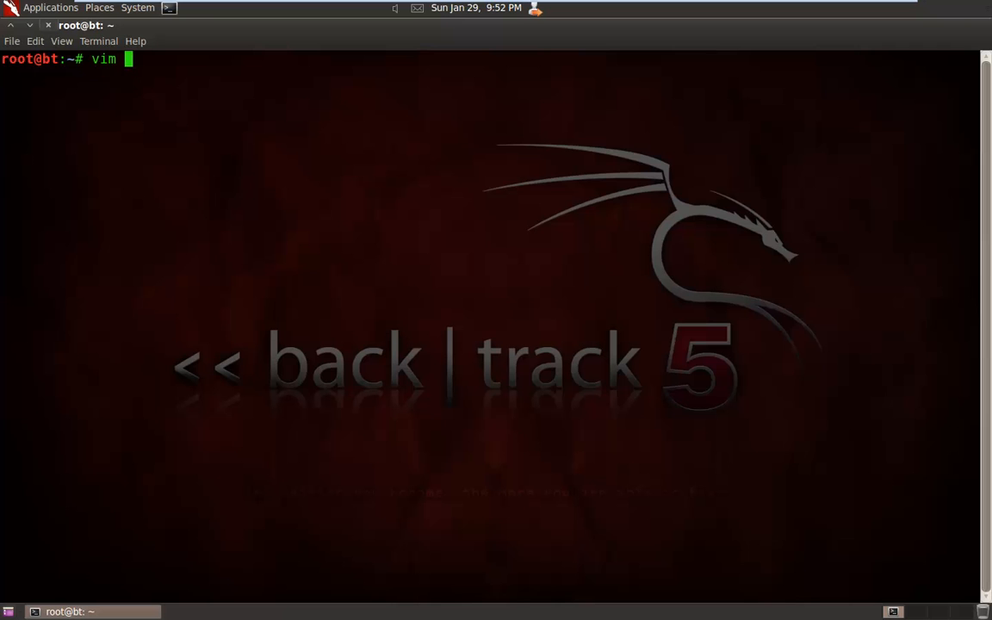
pyautogui.write('FI')
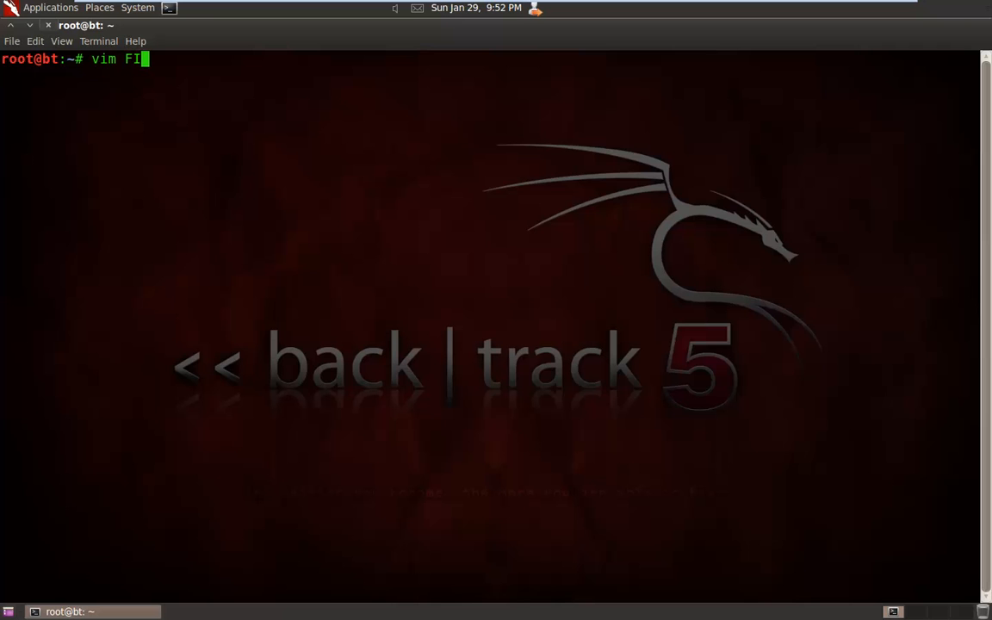
pyautogui.write('LE.')
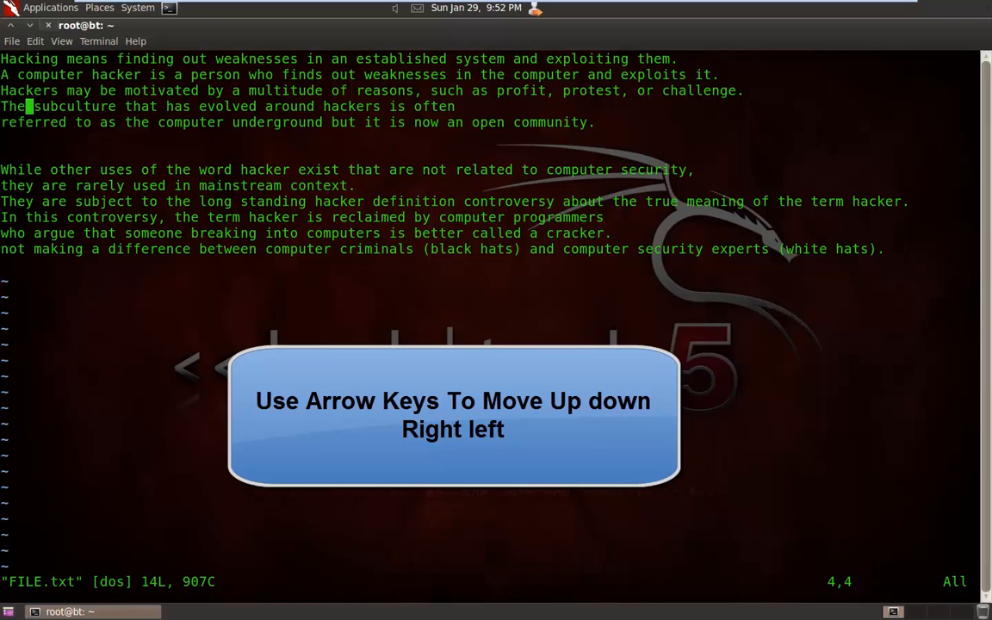
# Step: Move the cursor with the arrow keys, returning to line 1, column 1
pyautogui.press('Left')
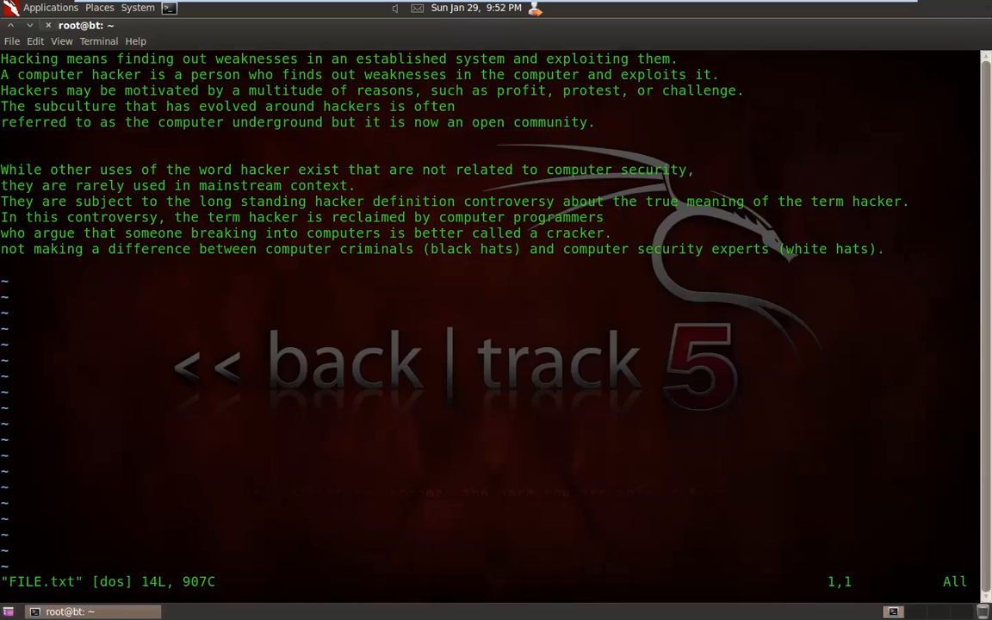
# Step: Jump forward word by word with w until reaching the start of line 2
pyautogui.press('w')
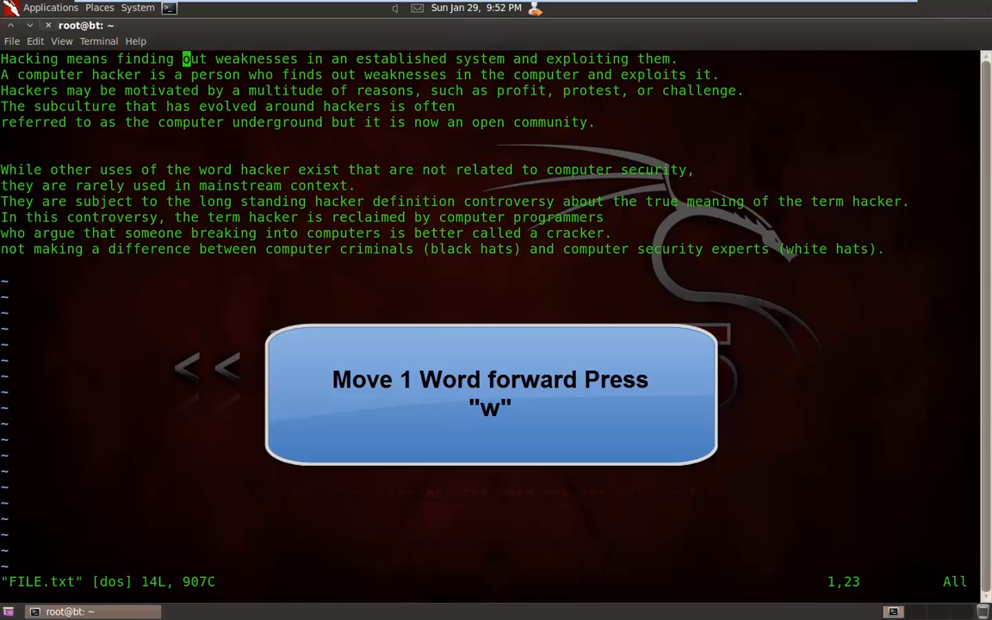
pyautogui.press('w')
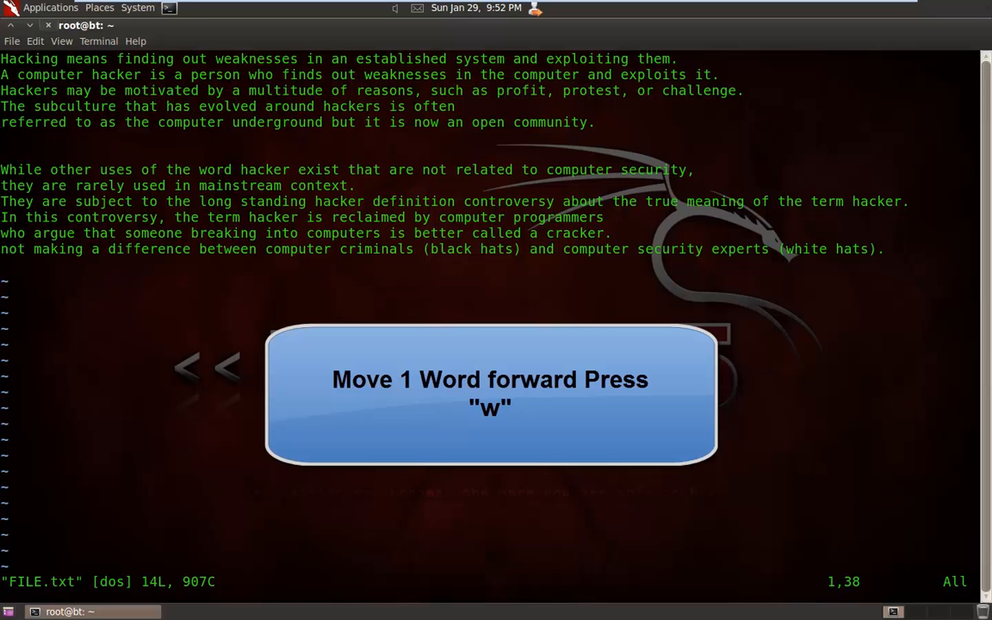
pyautogui.press('w')
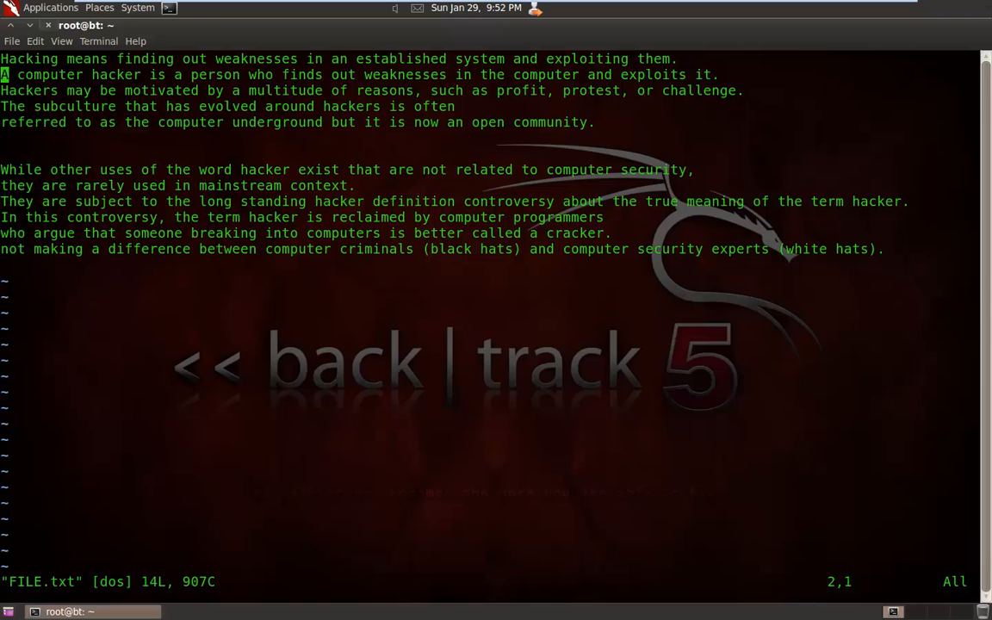
# Step: Jump backward word by word with b to the start of line 1
pyautogui.press('b')
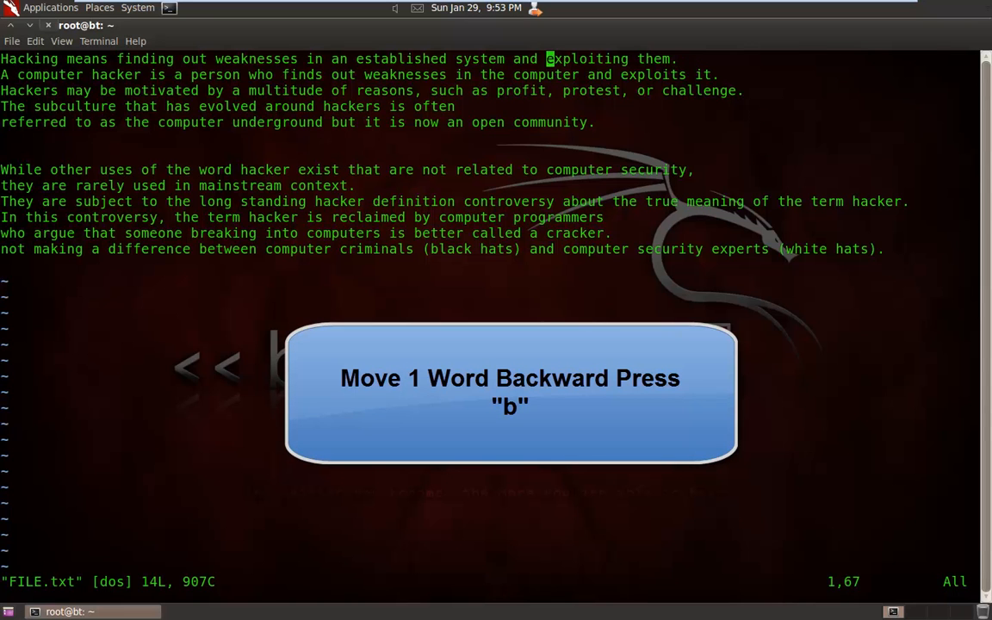
pyautogui.press('b')
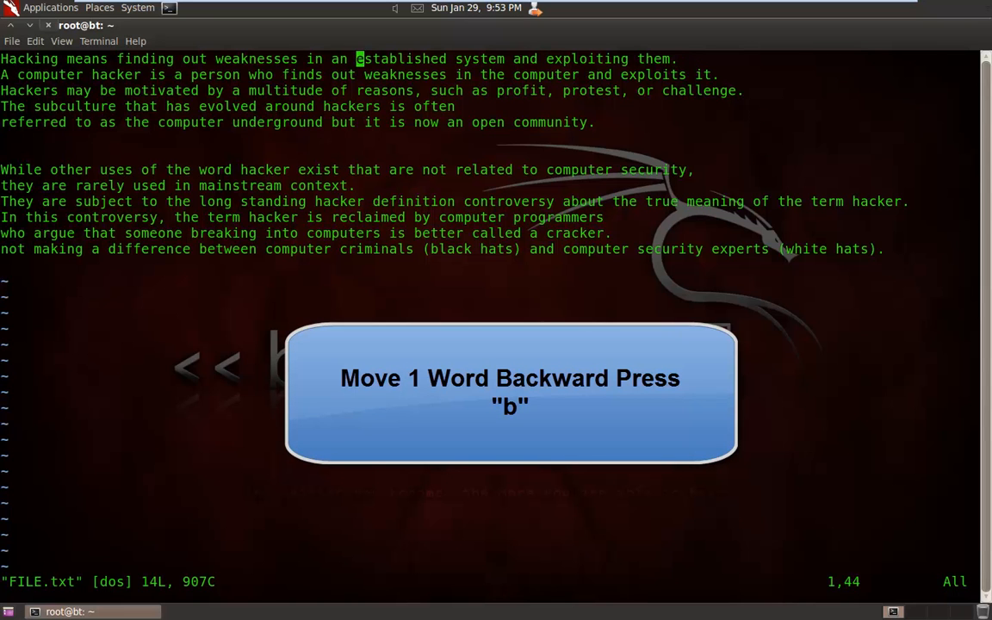
pyautogui.press('b')
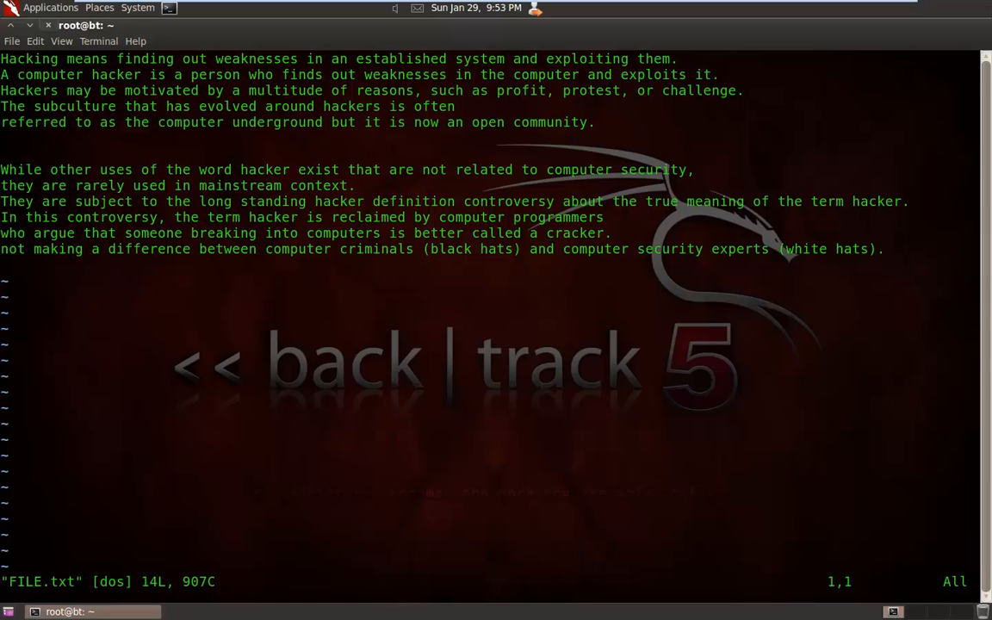
# Step: Jump to the middle and bottom lines, page past the end, then return to line 1
pyautogui.press('Down')
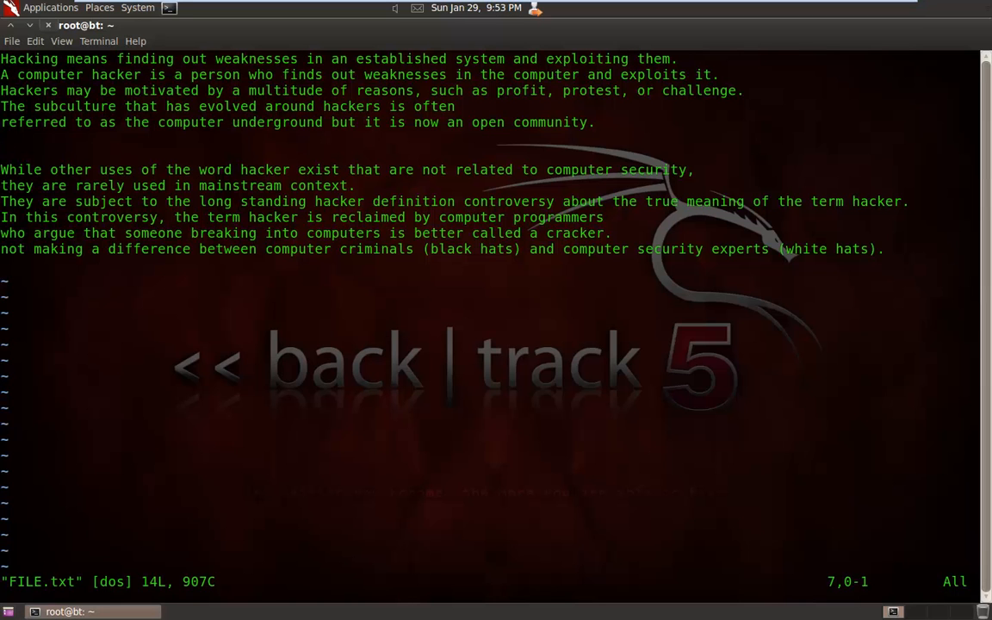
pyautogui.press('H')
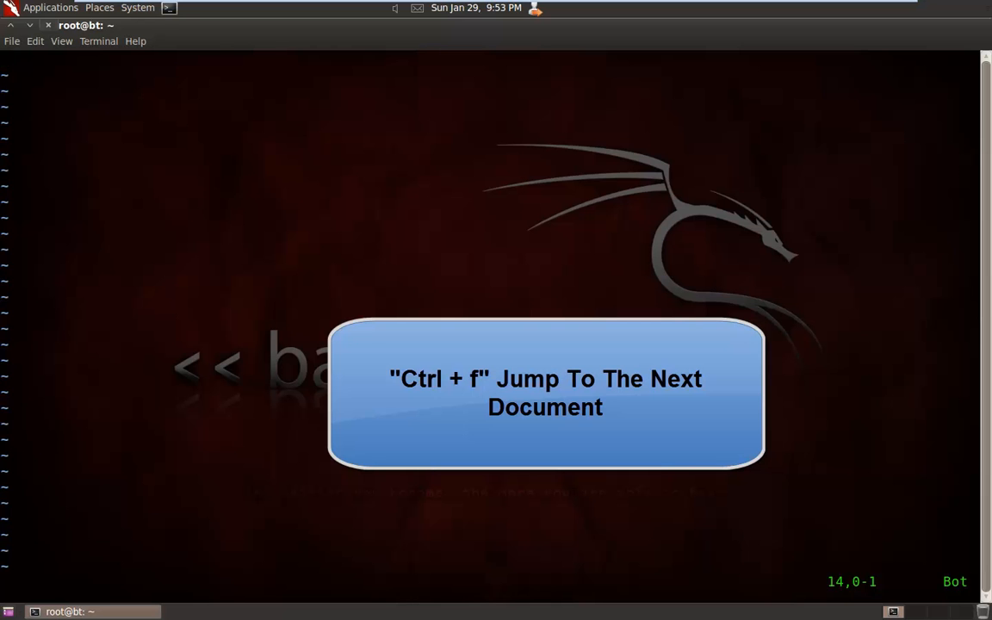
pyautogui.press('ctrl+f')
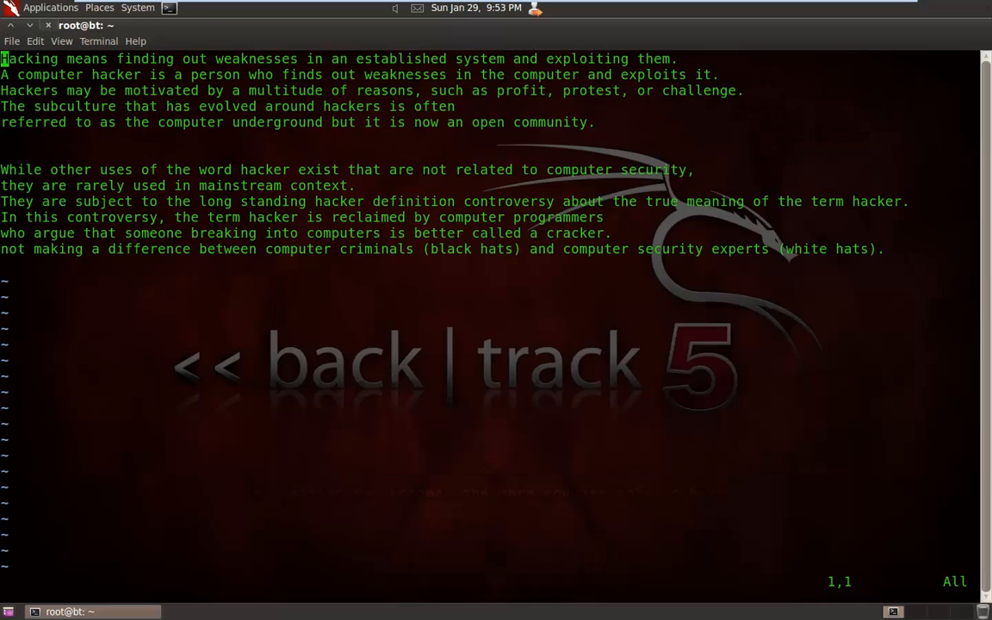